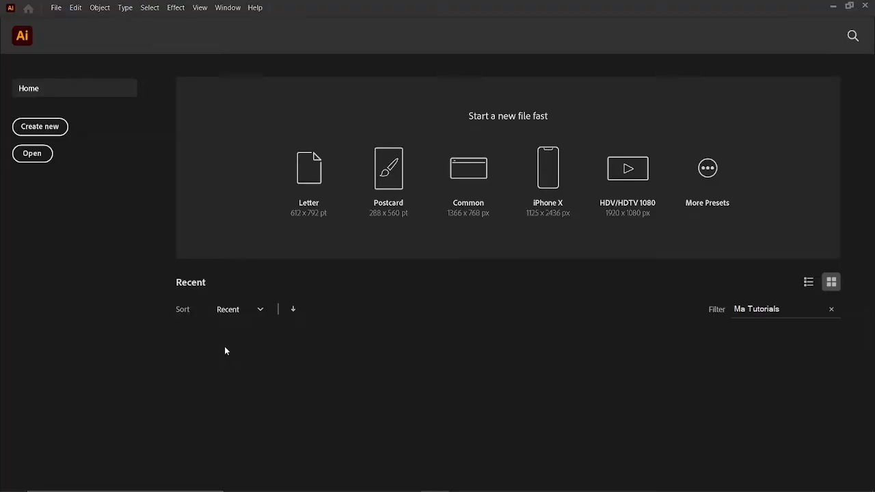
Create a new document 'Wallpaper 1' sized 390 px wide by 844 px tall
left_click(40, 126)
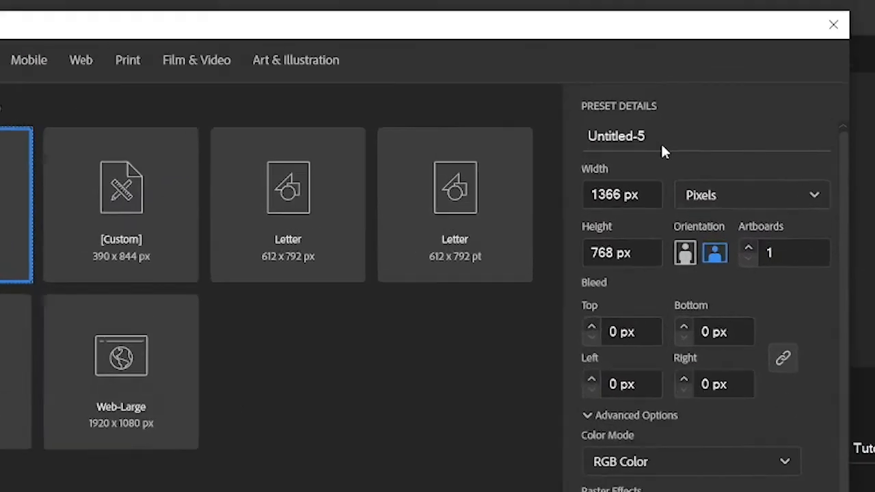
type("Wallpaper 1")
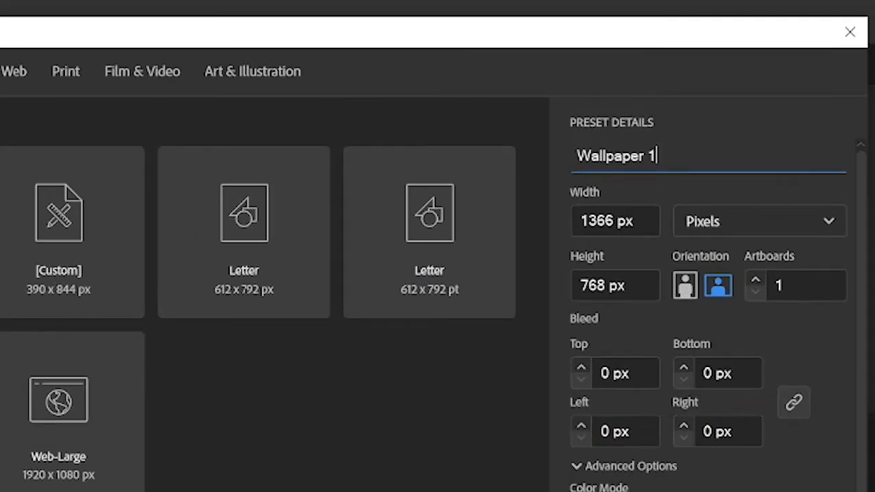
left_click(614, 220)
type("844")
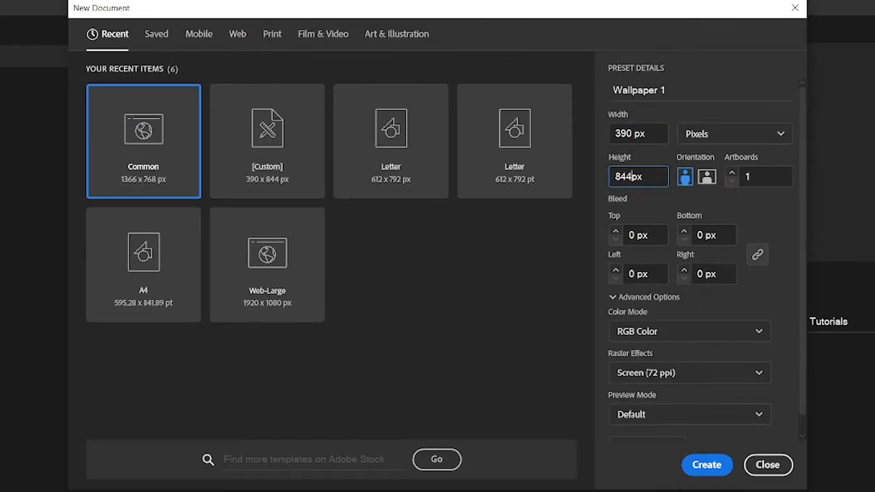
left_click(706, 464)
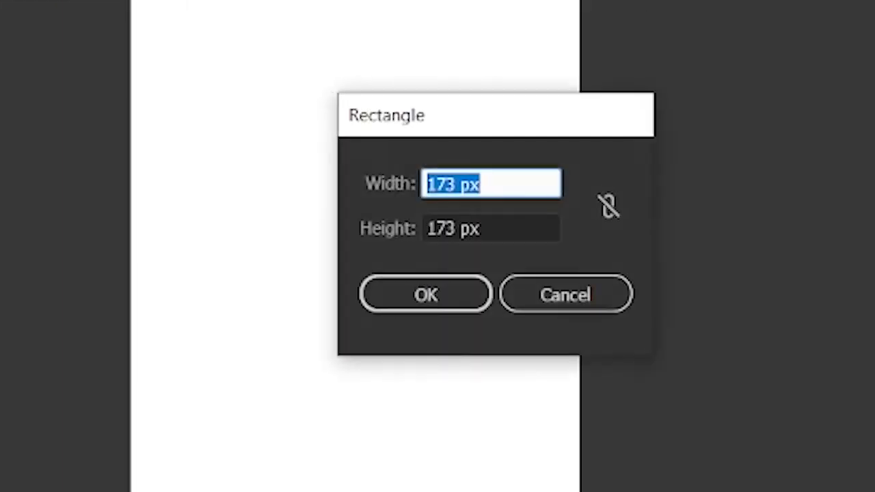
Draw a 390 by 844 px rectangle aligned to the artboard and fill it light grey E8E6E7
type("844")
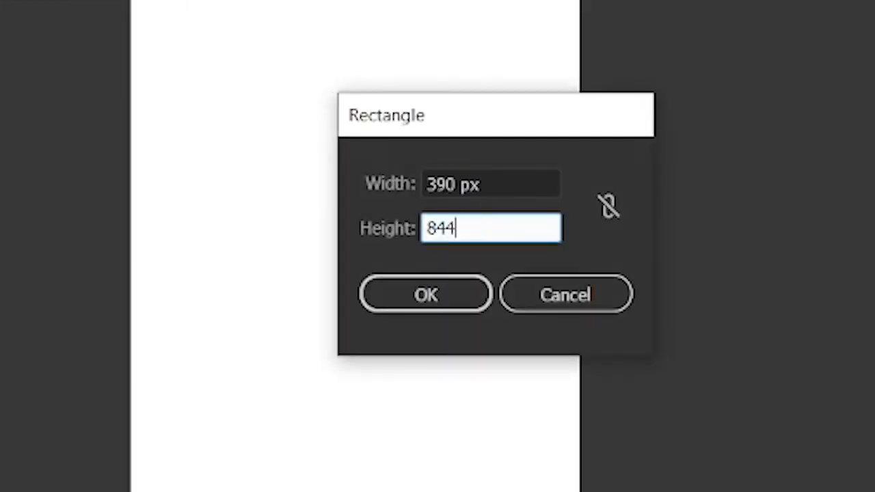
left_click(427, 294)
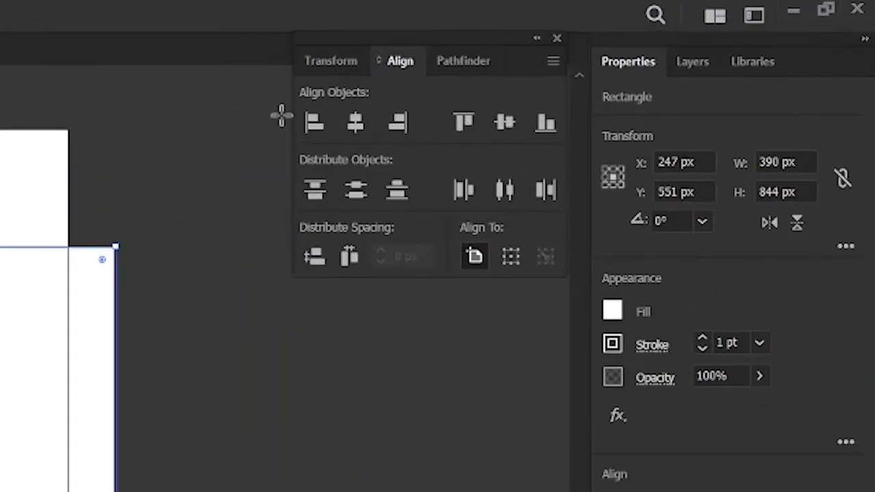
left_click(504, 123)
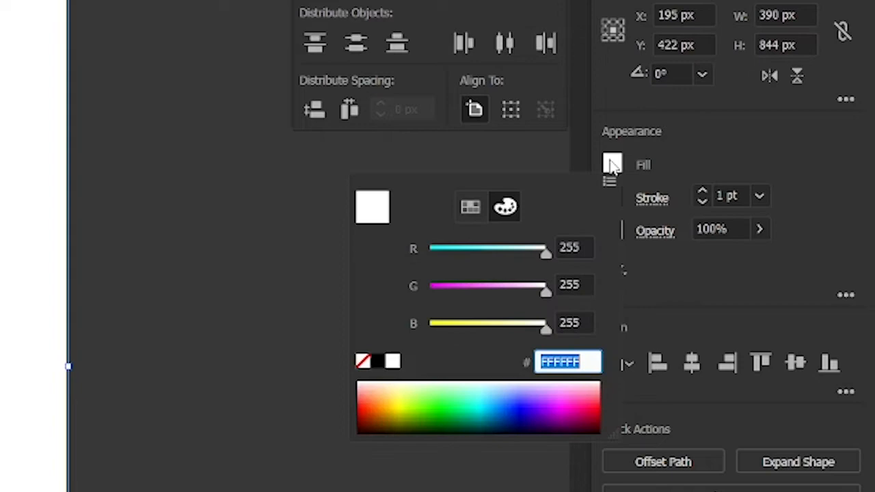
type("E8E6E7")
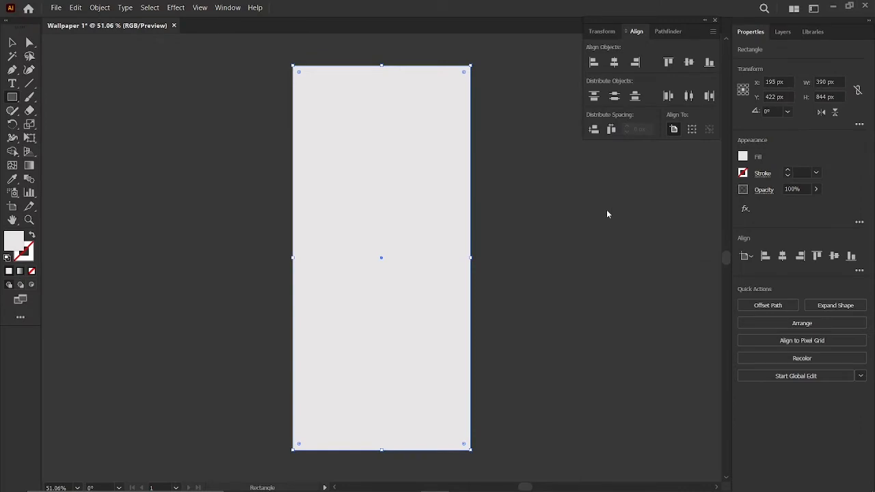
left_click(607, 211)
type("173")
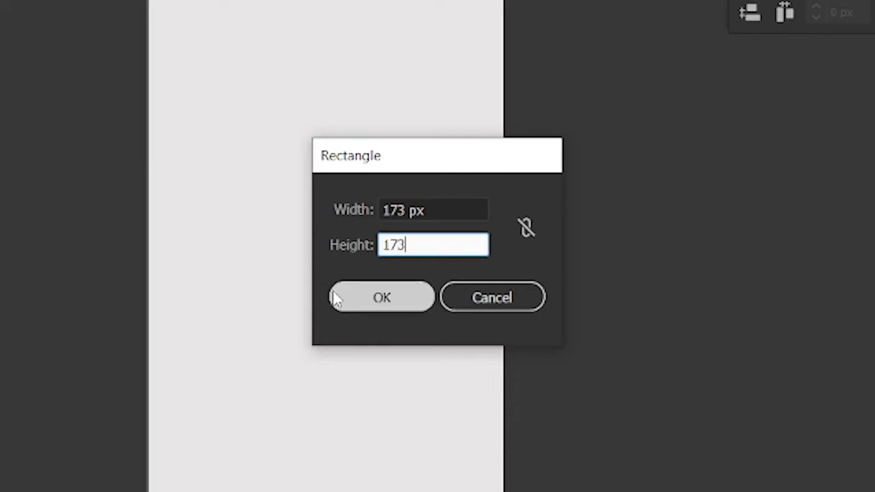
Place the dark 173 by 173 px square that will be rotated into a diamond
left_click(382, 296)
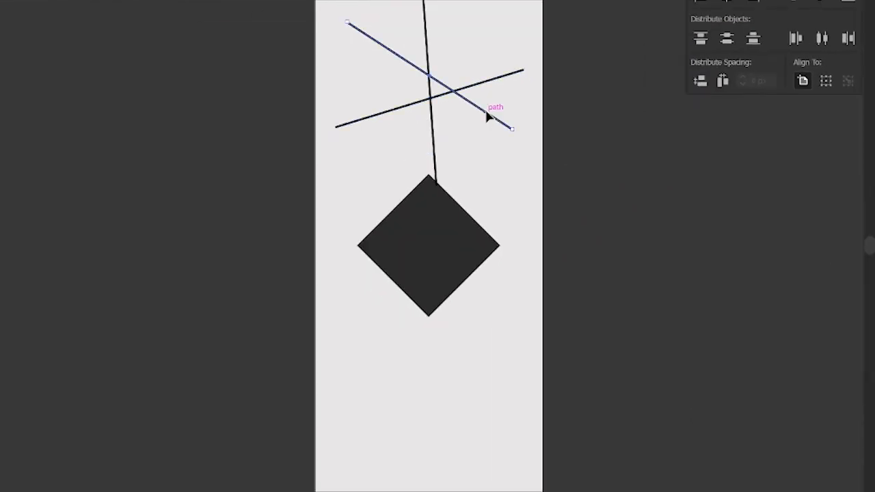
Move the lines onto the diamond, expand fills and strokes to outlines, and centre the selection horizontally
left_click_drag(508, 129, 536, 190)
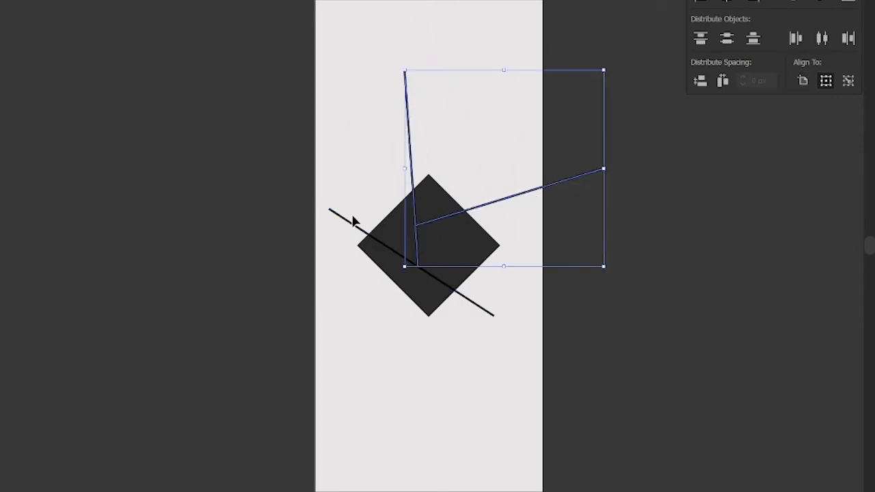
left_click(197, 15)
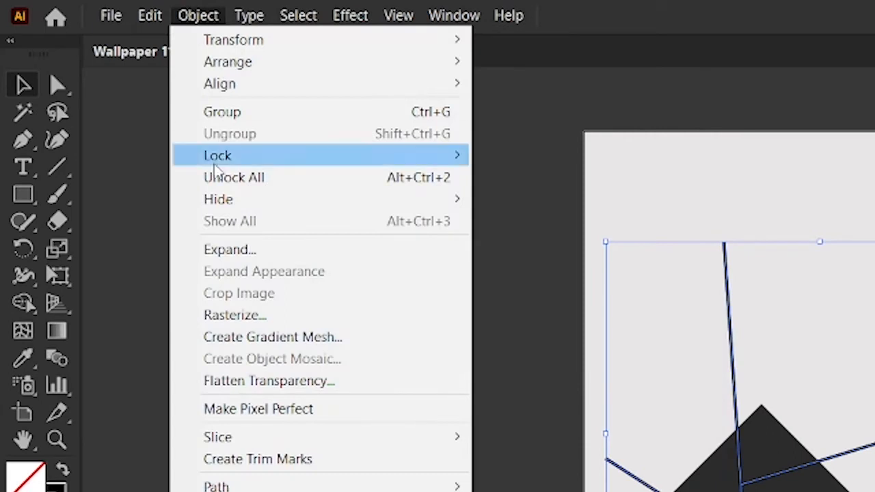
left_click(229, 249)
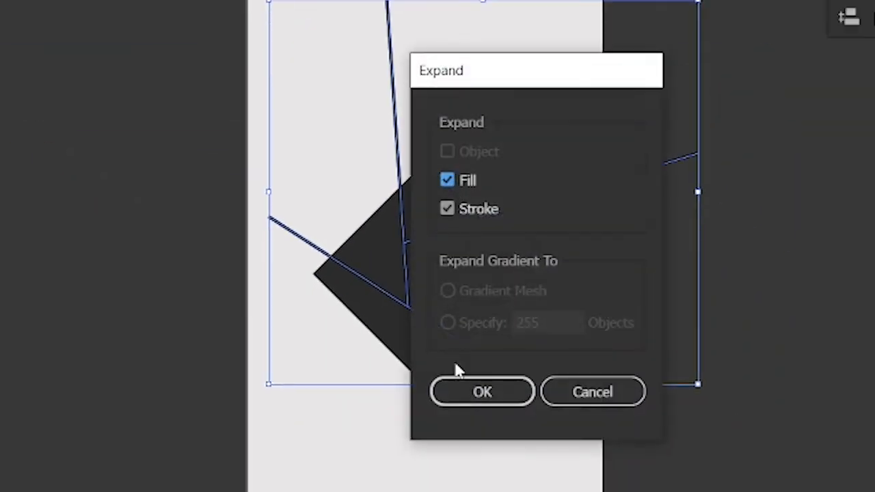
left_click(481, 391)
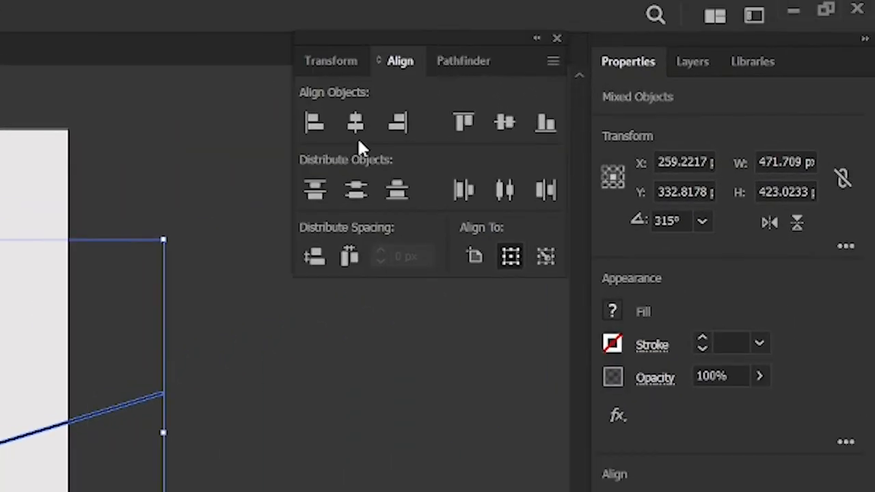
left_click(463, 61)
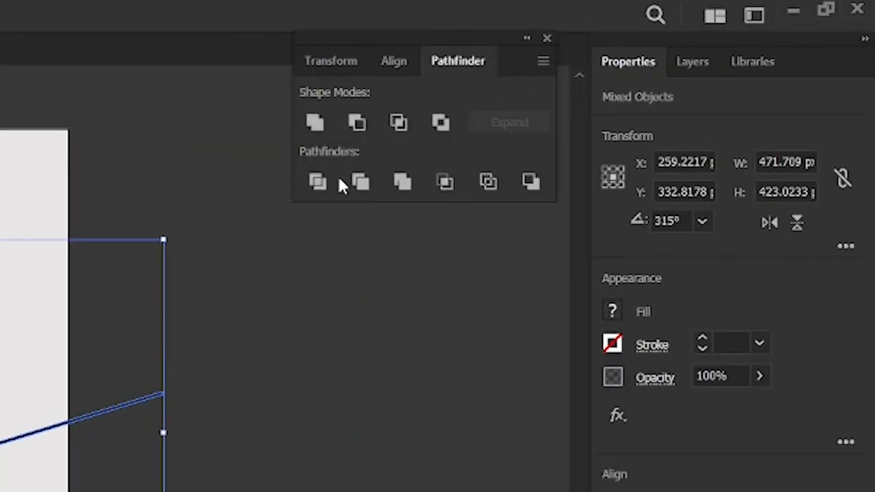